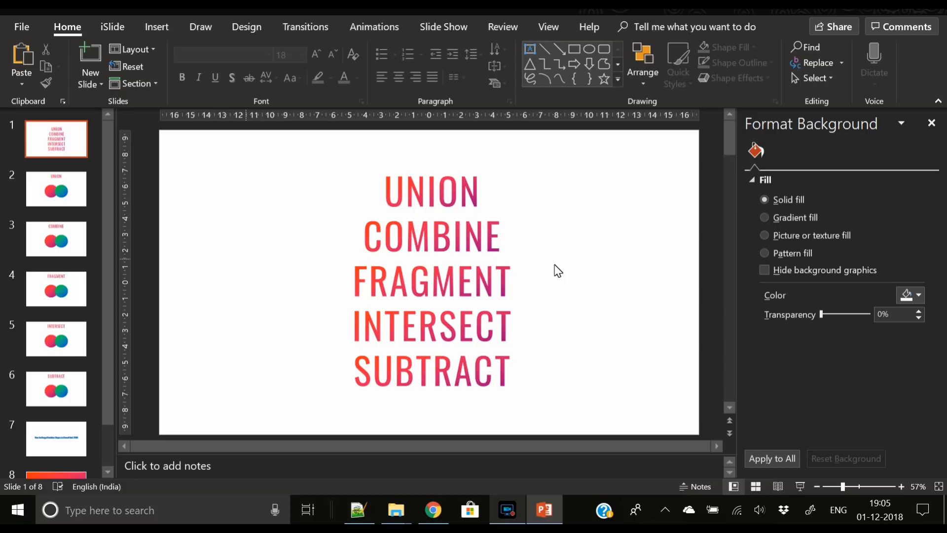
mouse_move(51, 186)
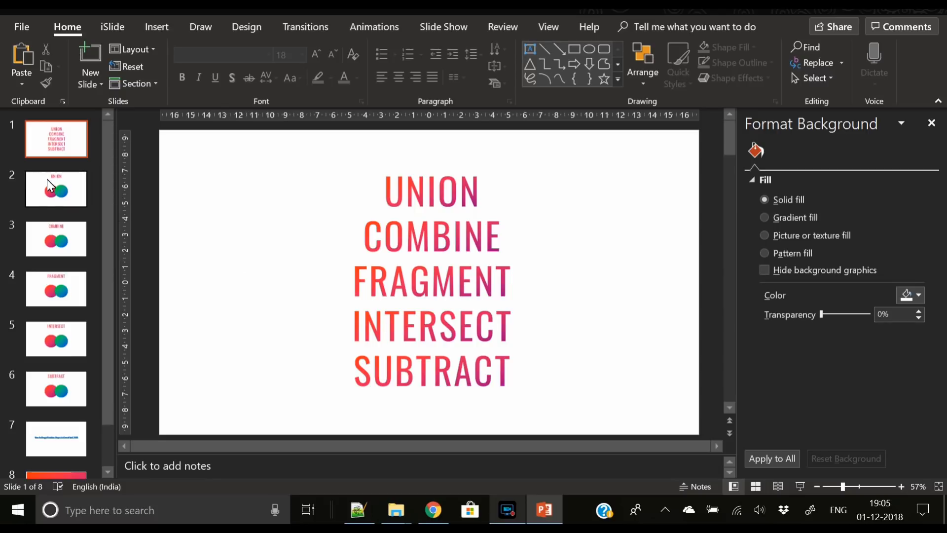
Merge the two overlapping circles on slide 2 into one green-blue shape using Union
click(55, 189)
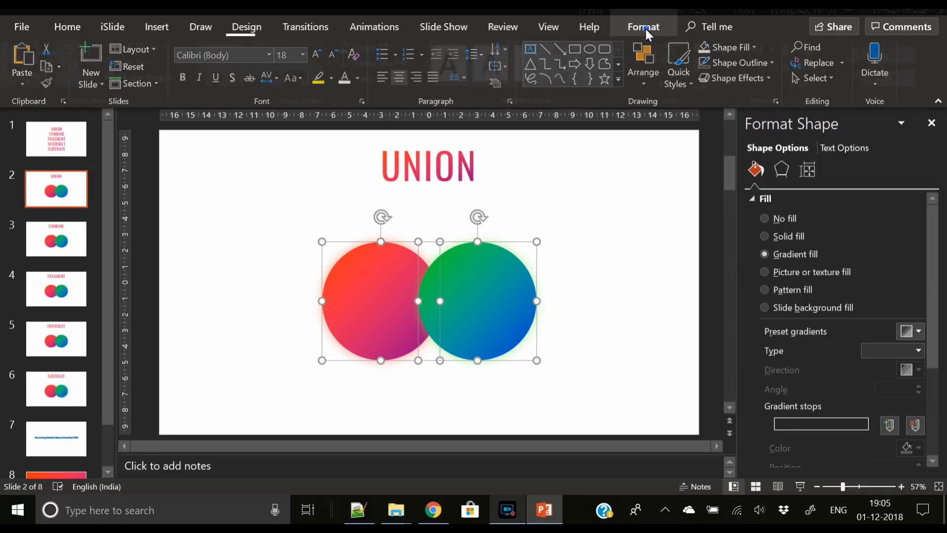
click(154, 78)
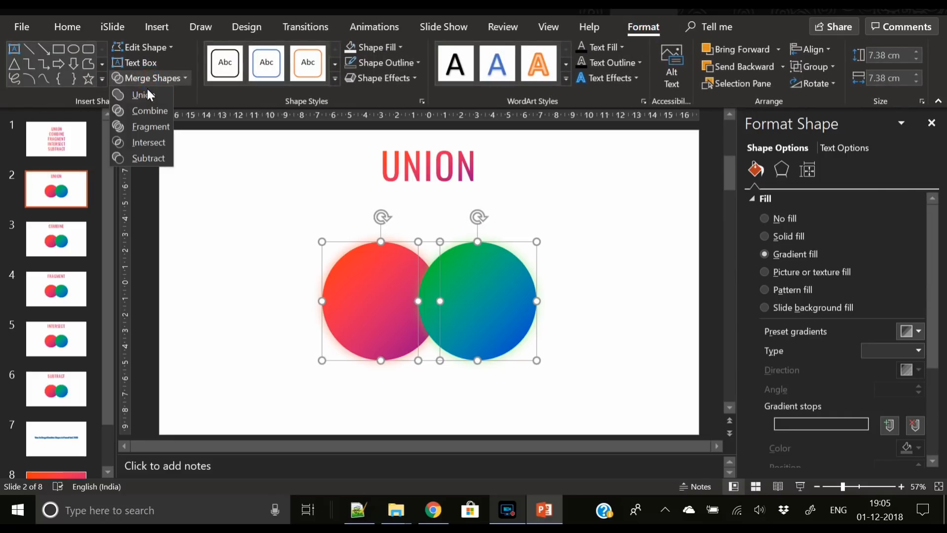
click(141, 95)
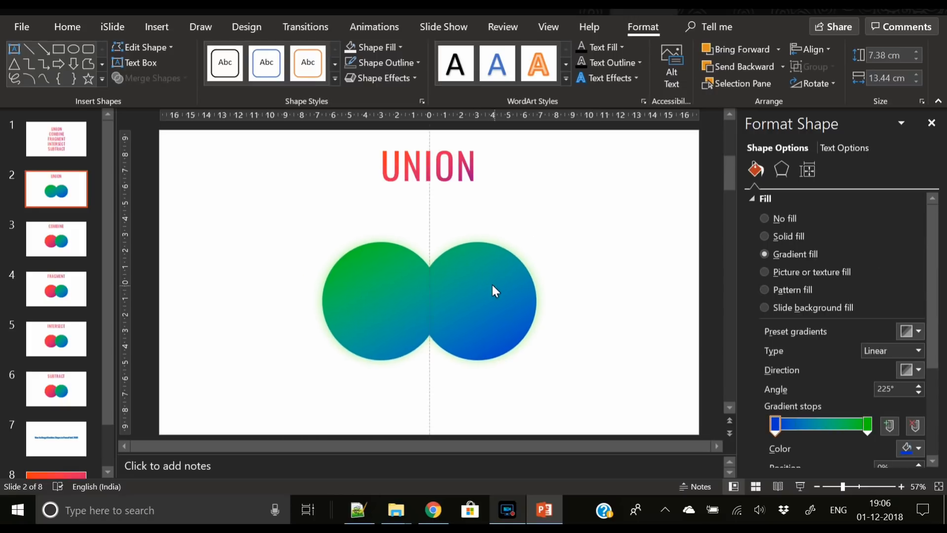
click(492, 290)
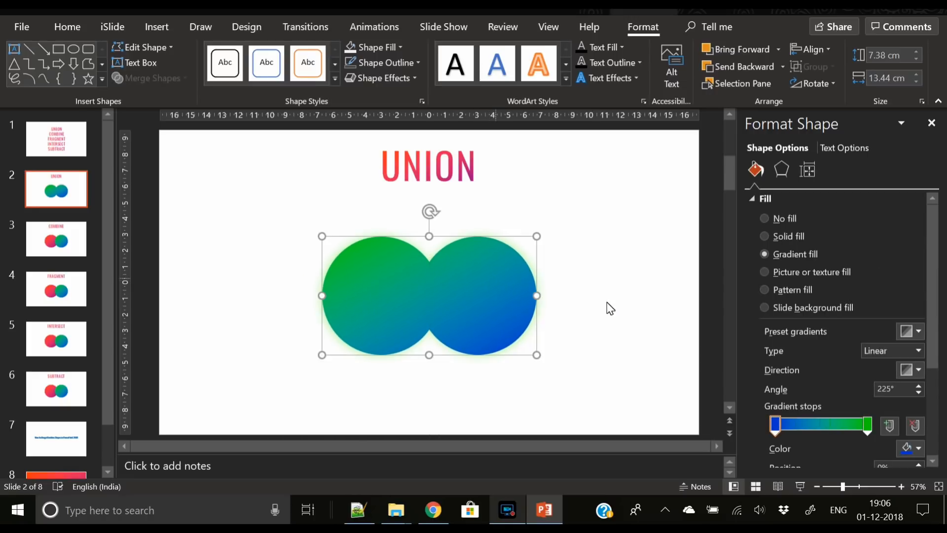
click(56, 238)
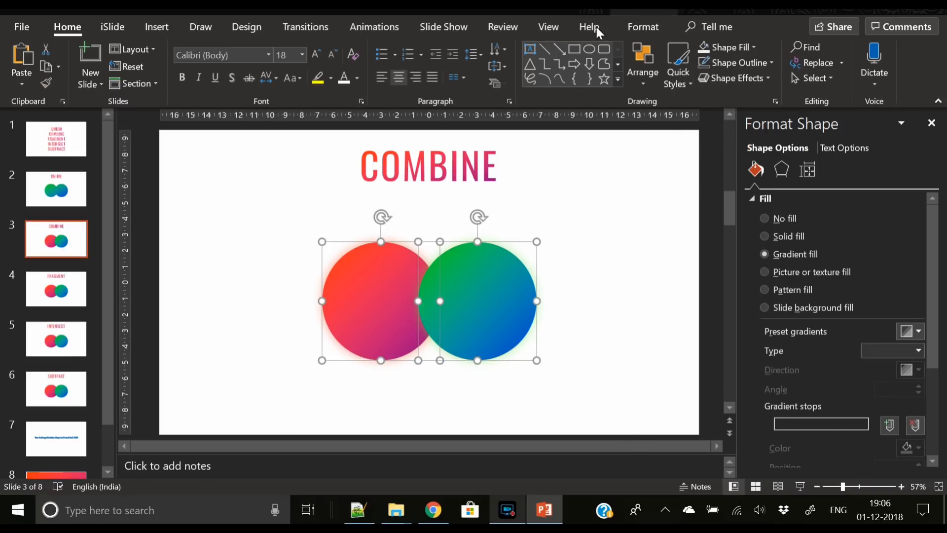
Combine slide 3's two circles into one shape with a hollow overlap
click(643, 27)
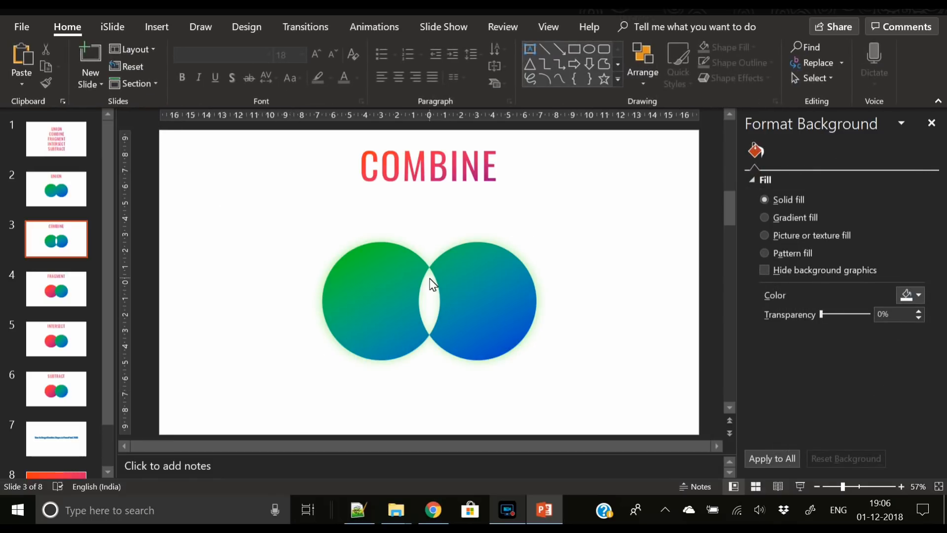
mouse_move(425, 331)
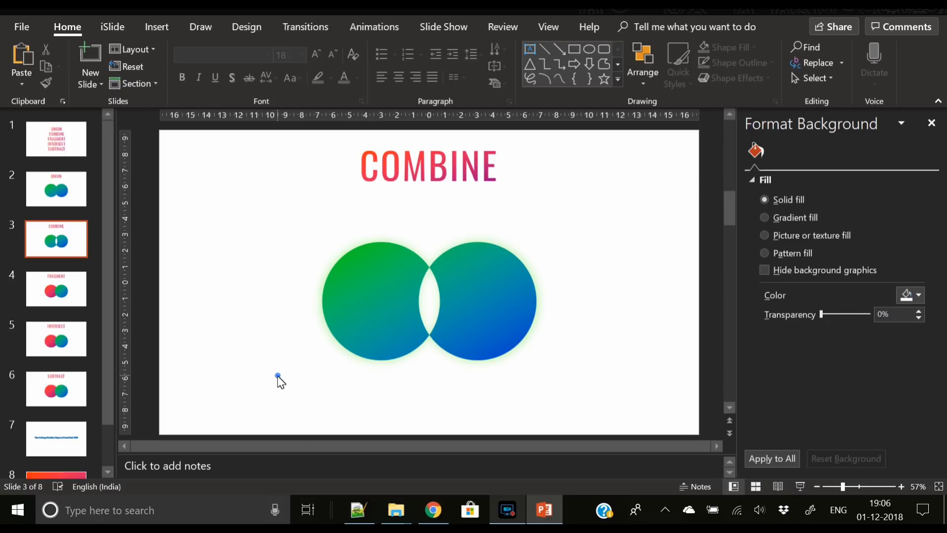
click(56, 288)
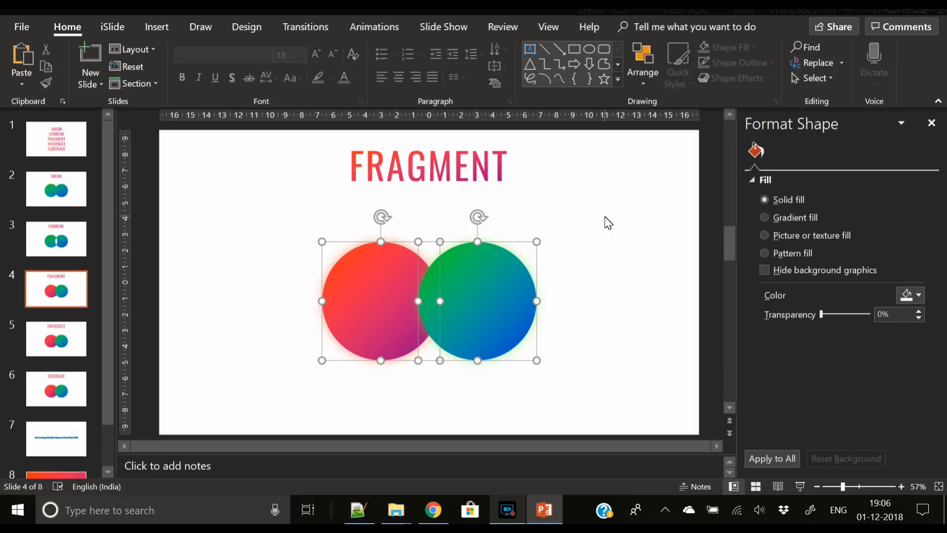
Fragment slide 4's circles into three separate pieces, and intersect slide 5's circles into a lens
click(765, 254)
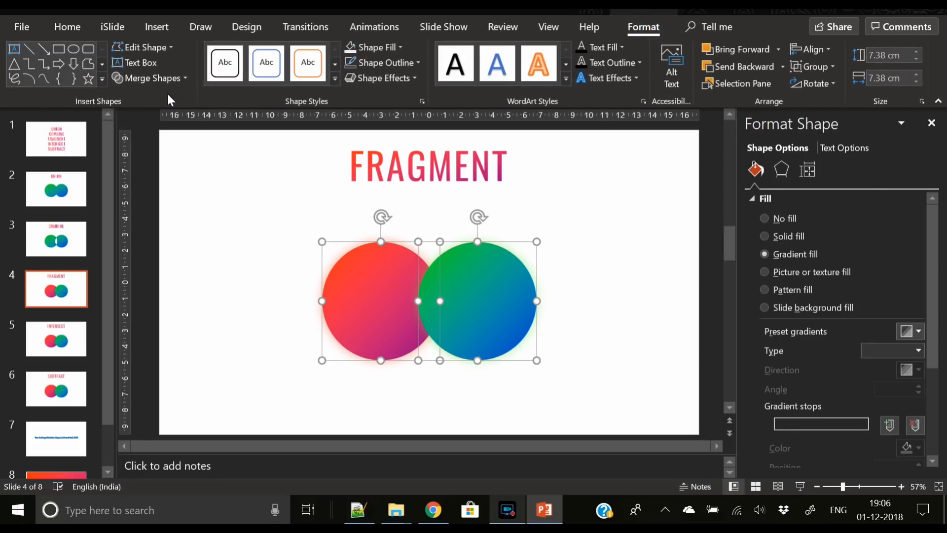
click(154, 78)
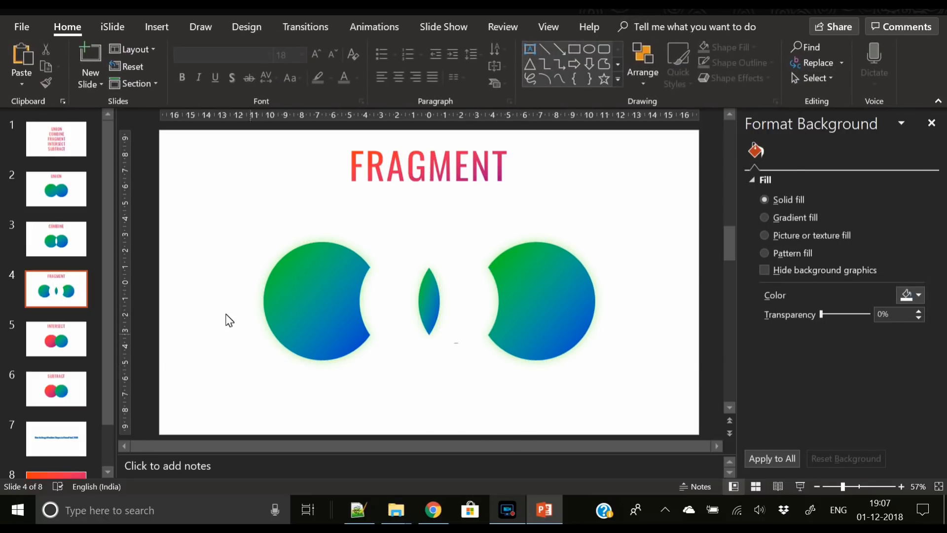
mouse_move(43, 353)
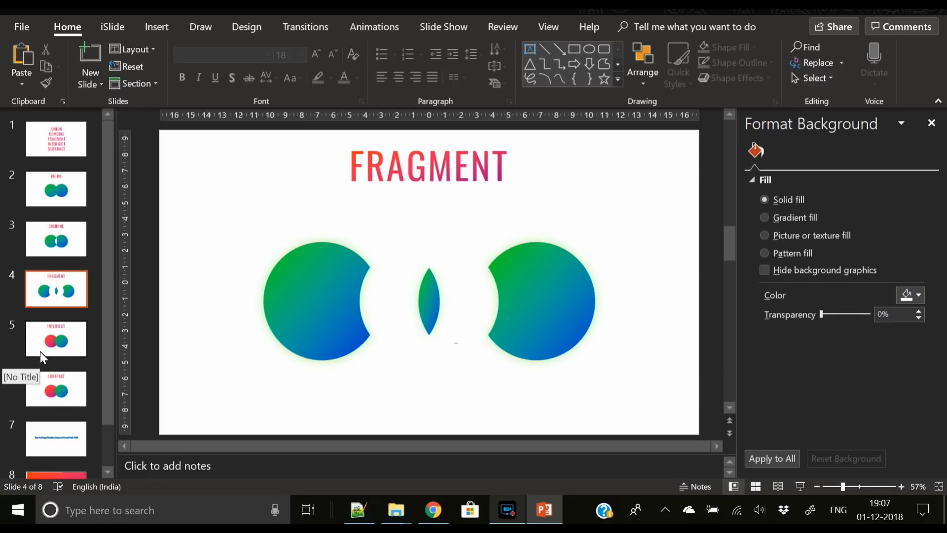
click(56, 339)
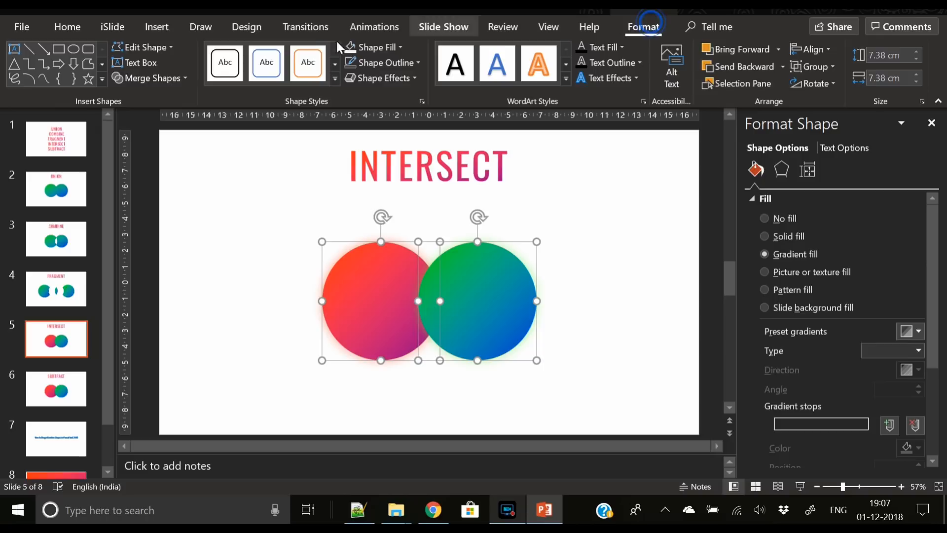
click(148, 142)
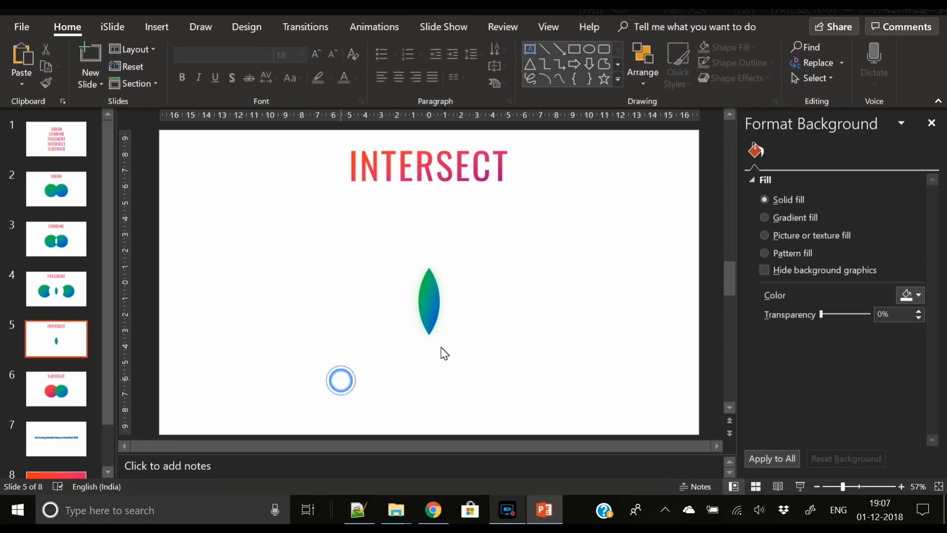
click(341, 381)
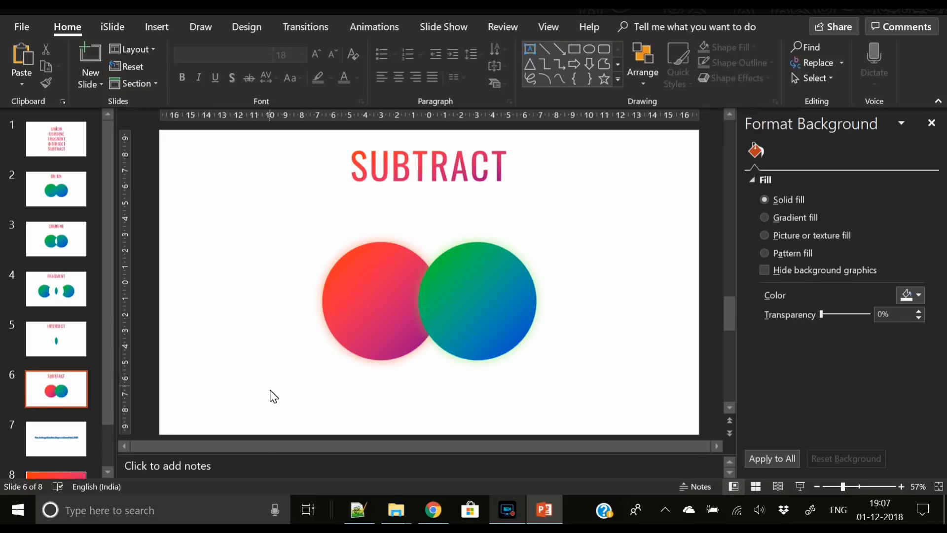
mouse_move(360, 338)
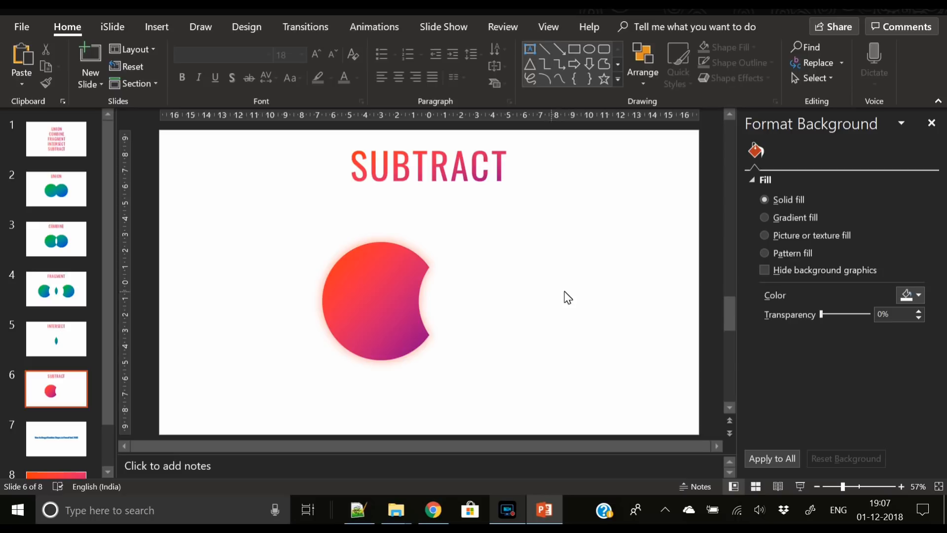
mouse_move(273, 352)
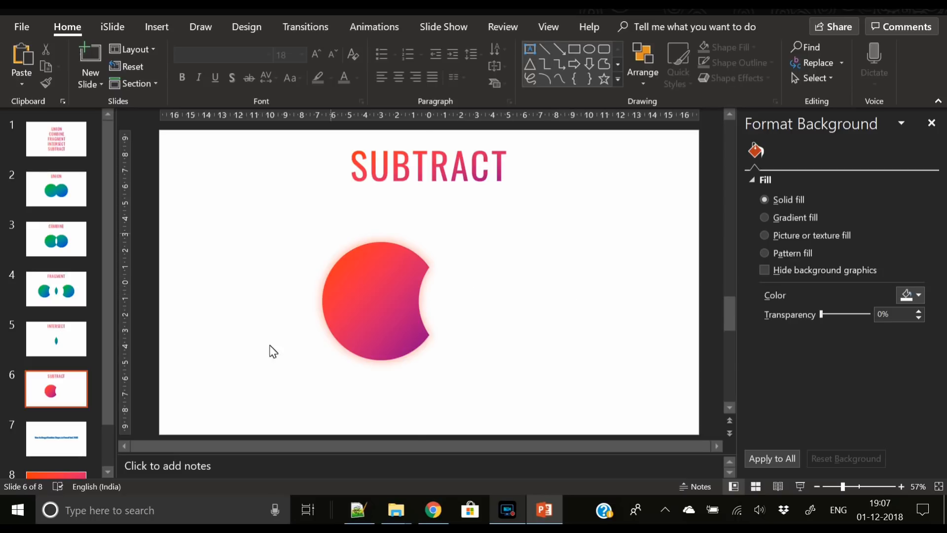